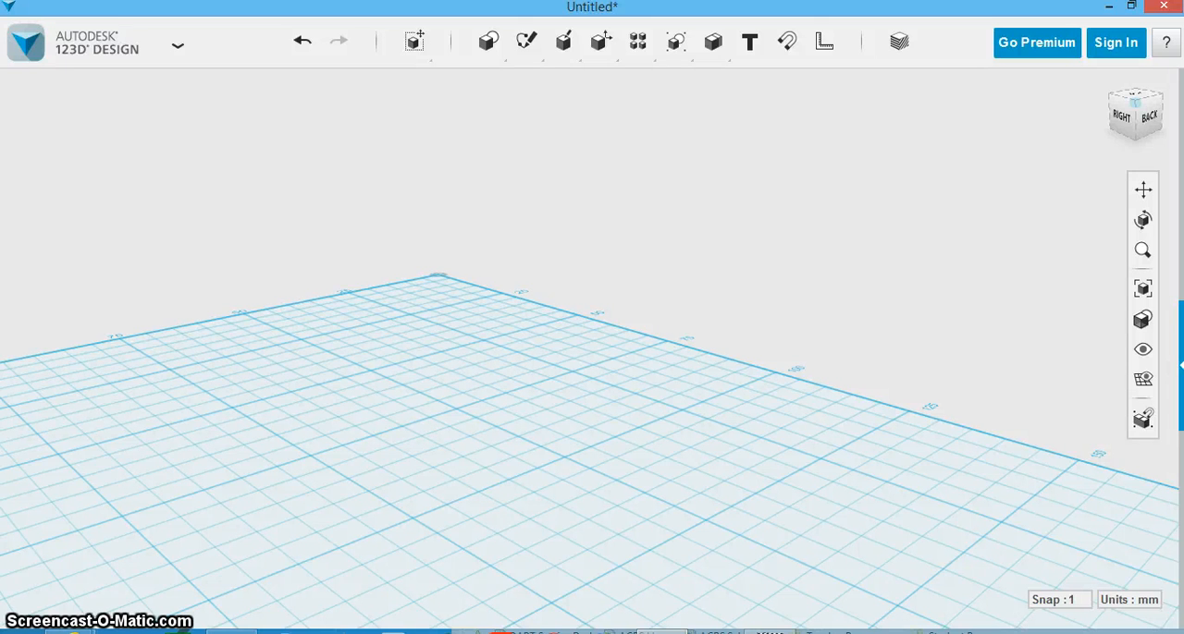
mouse_move(399, 226)
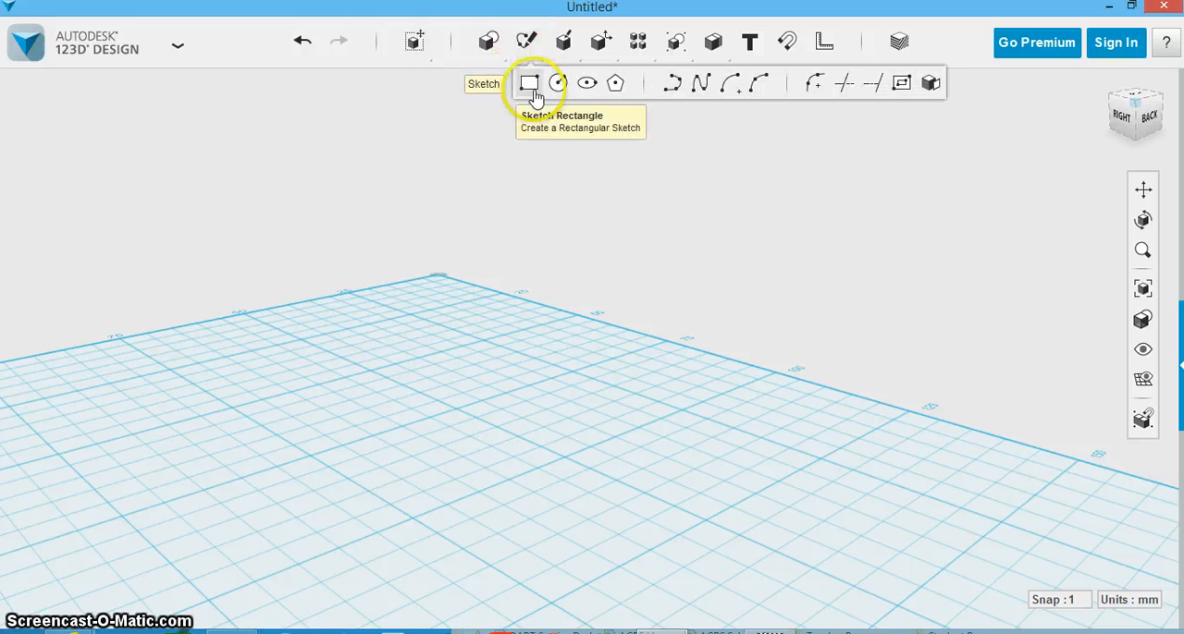
- Sketch a circle on the grid with Sketch Circle, placing its center and setting its diameter
click(529, 81)
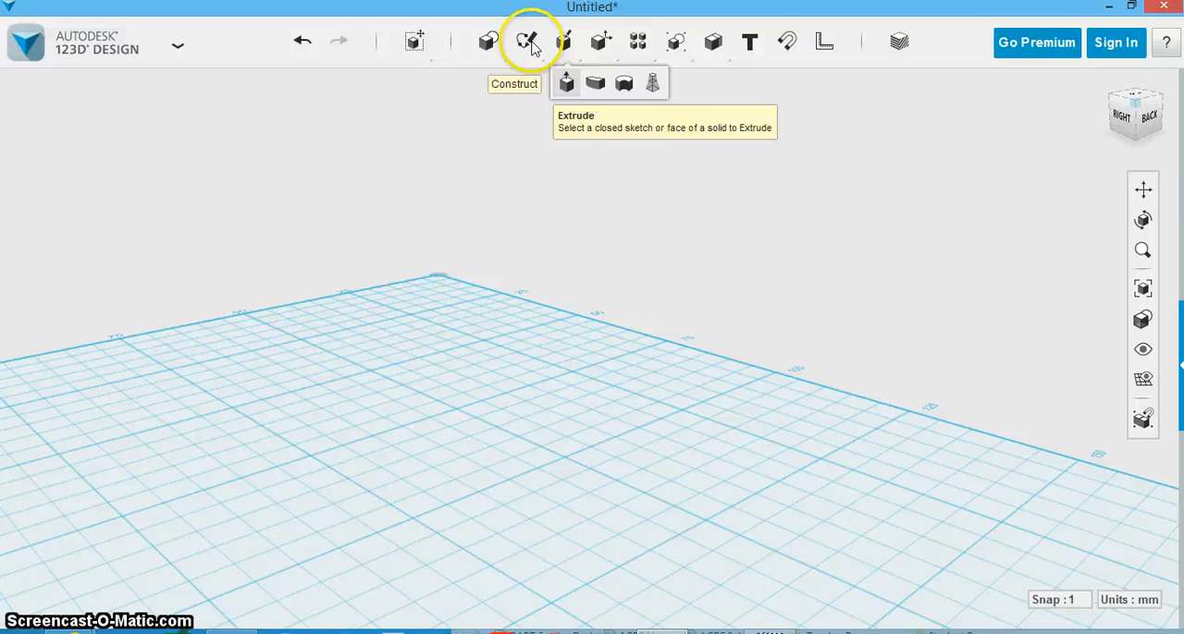
click(525, 40)
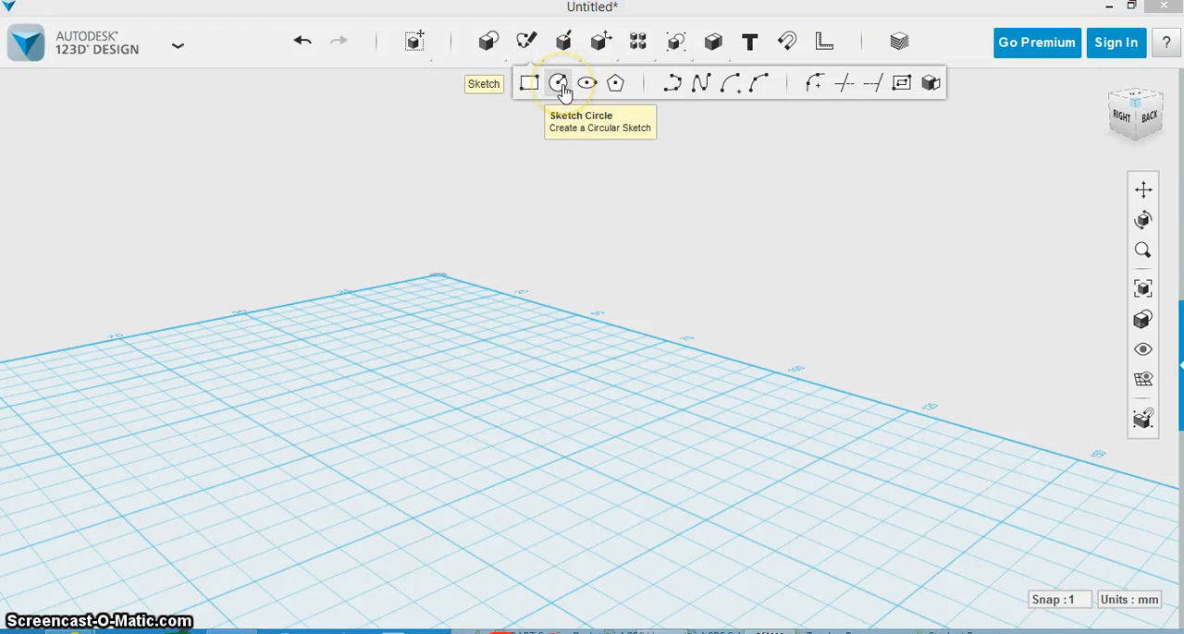
click(559, 83)
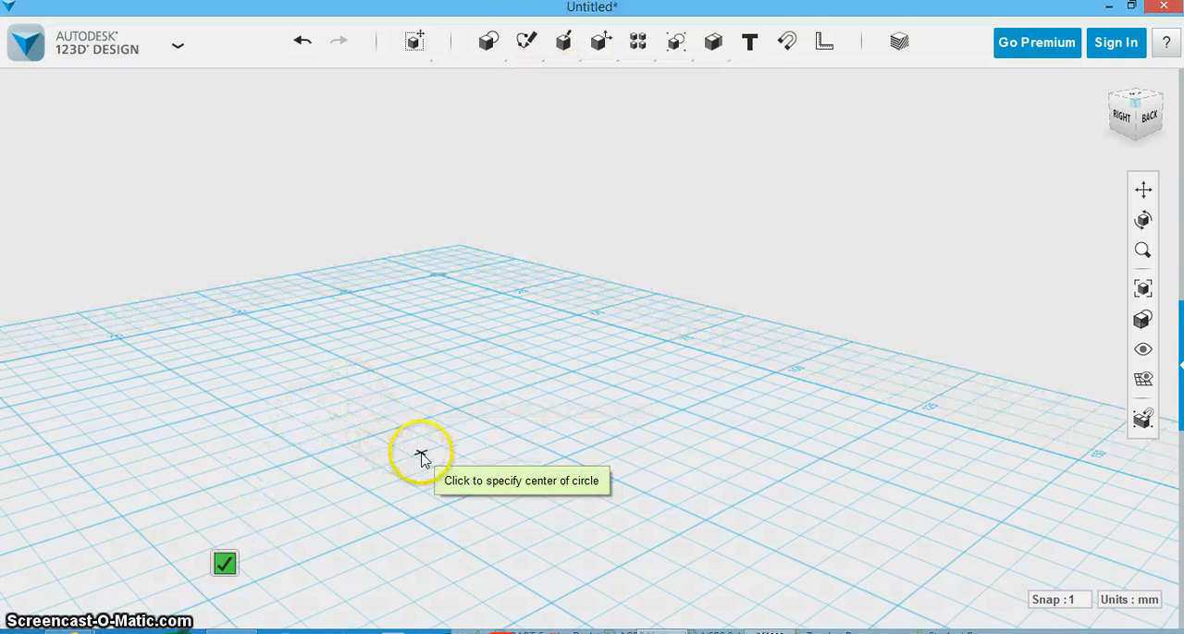
click(421, 459)
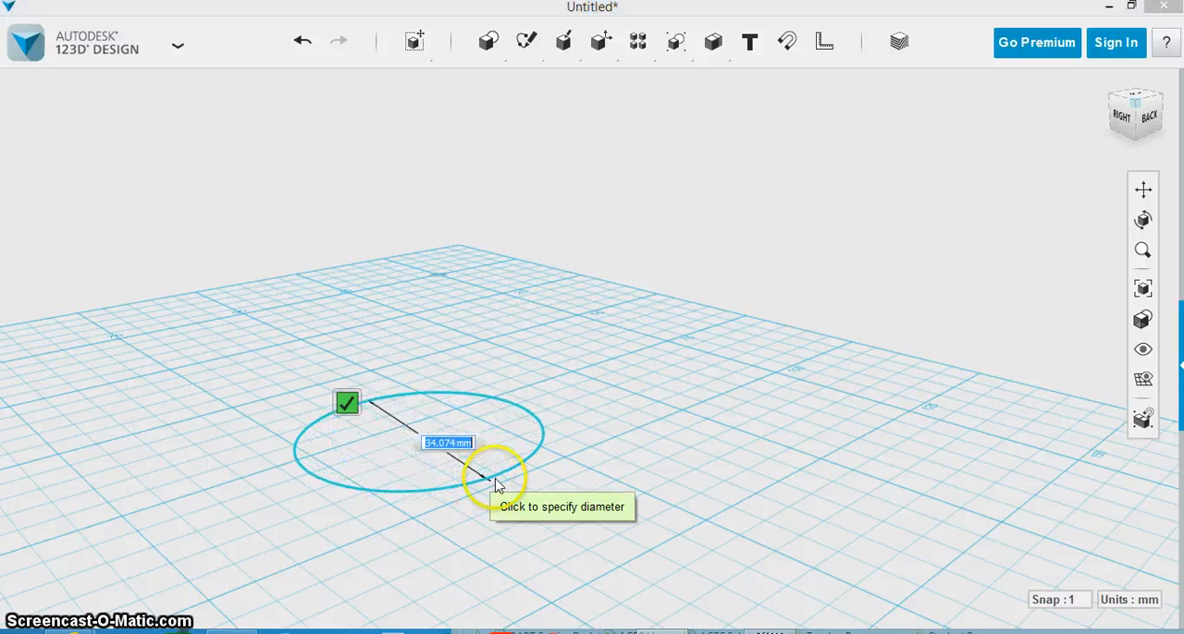
click(496, 485)
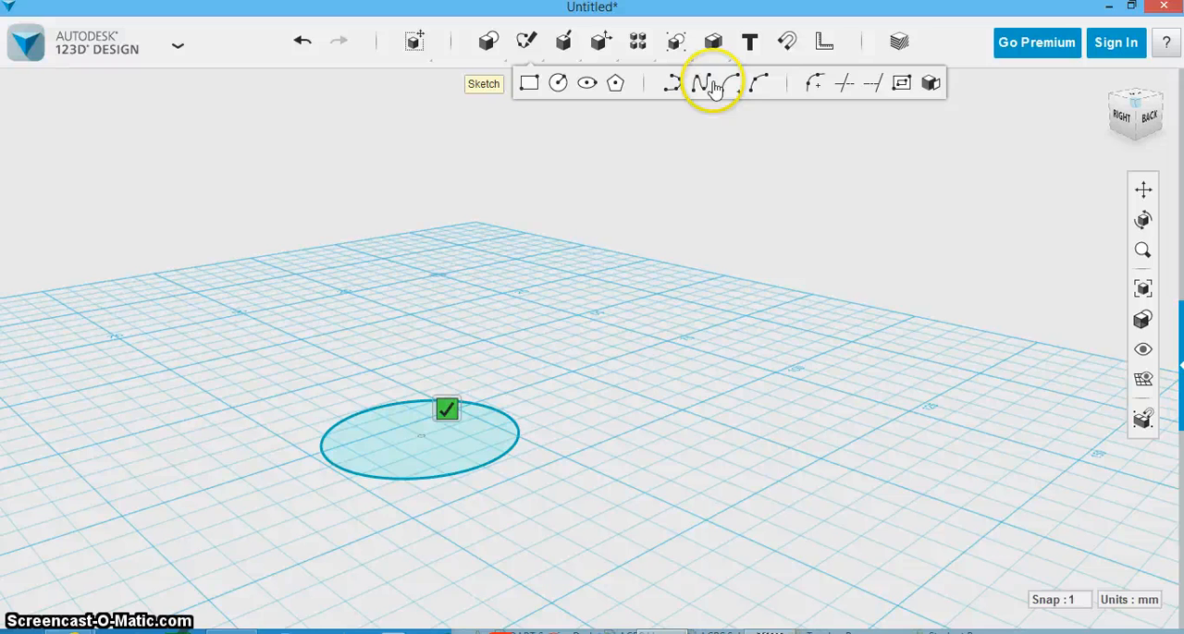
mouse_move(805, 83)
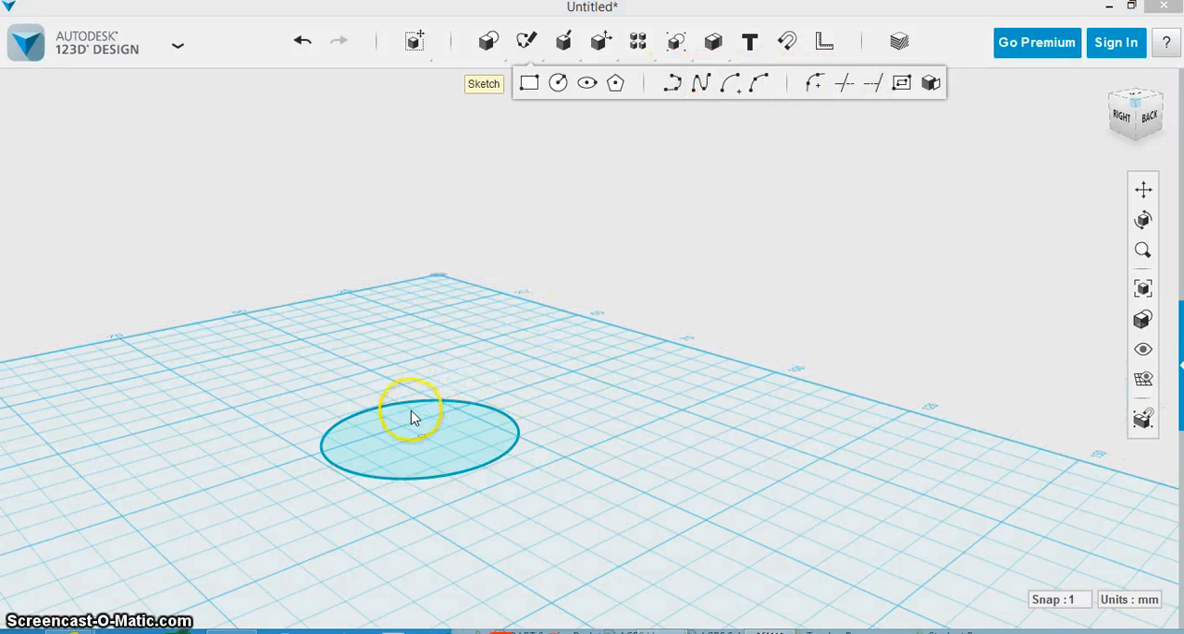
- Draw a polyline across the circle's middle, splitting the profile into two halves
click(447, 409)
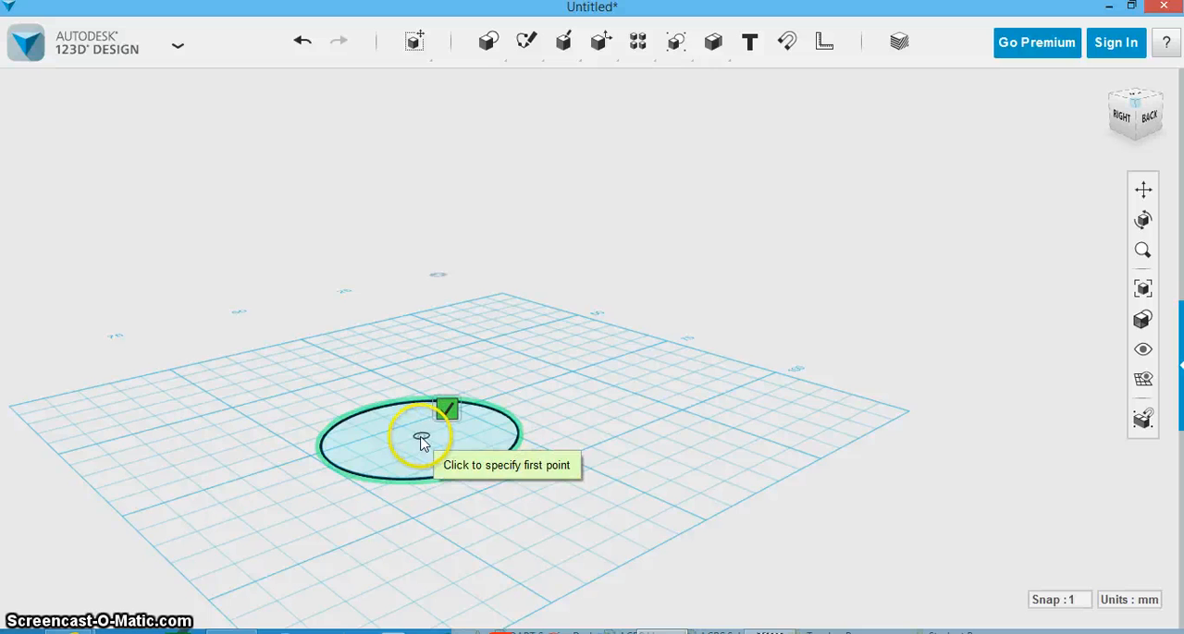
click(421, 440)
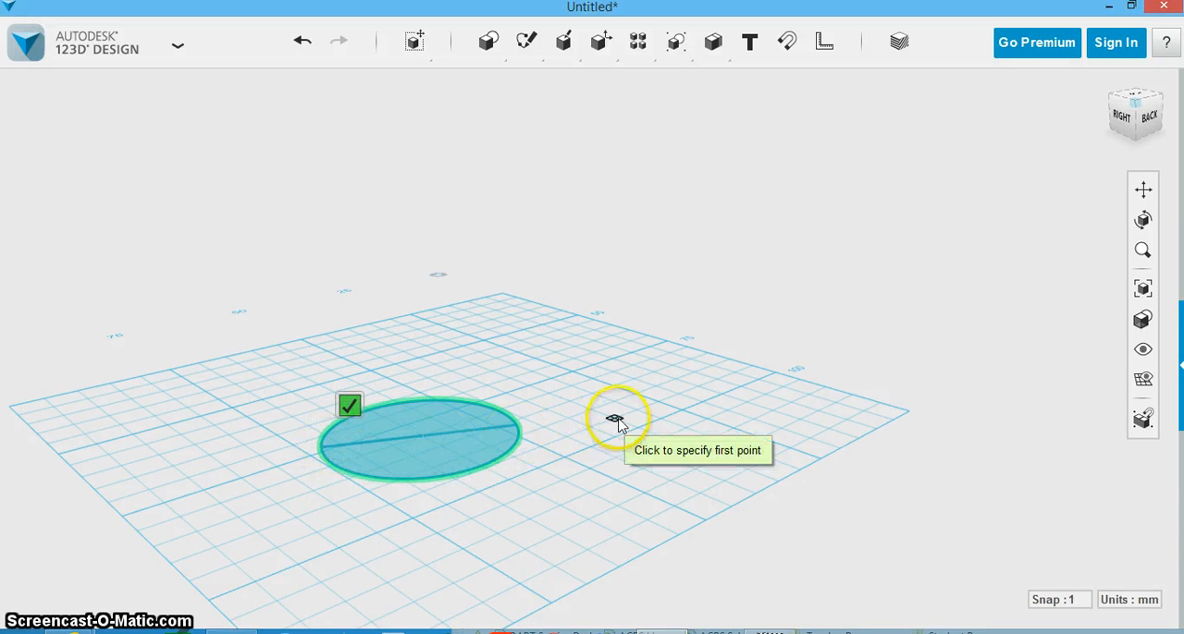
click(525, 41)
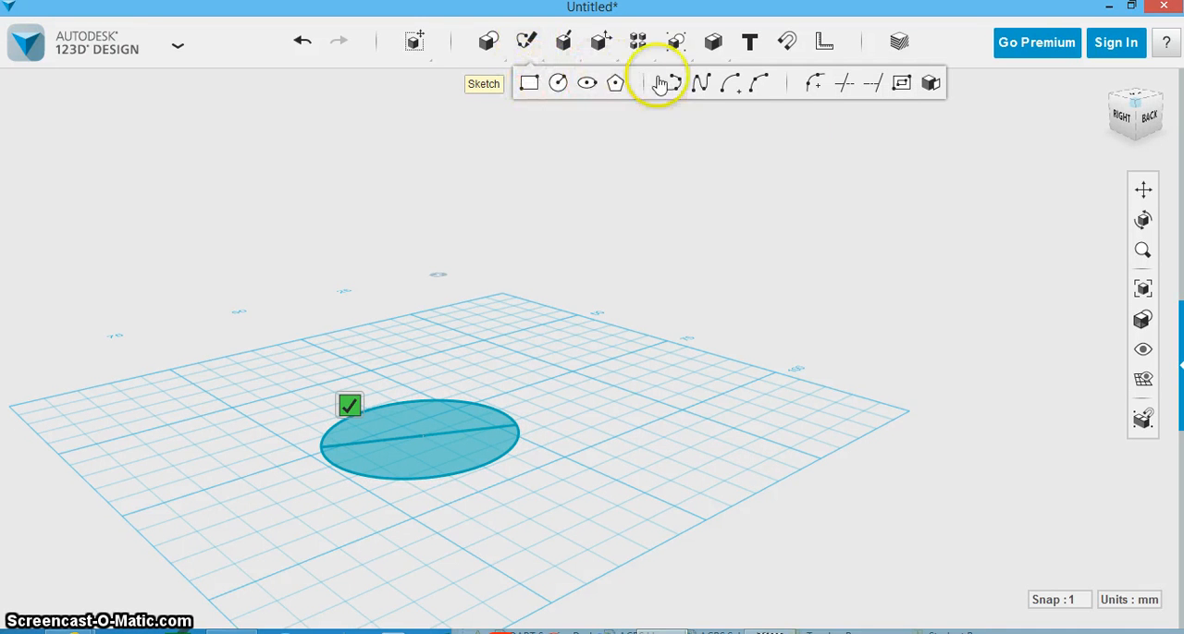
mouse_move(849, 85)
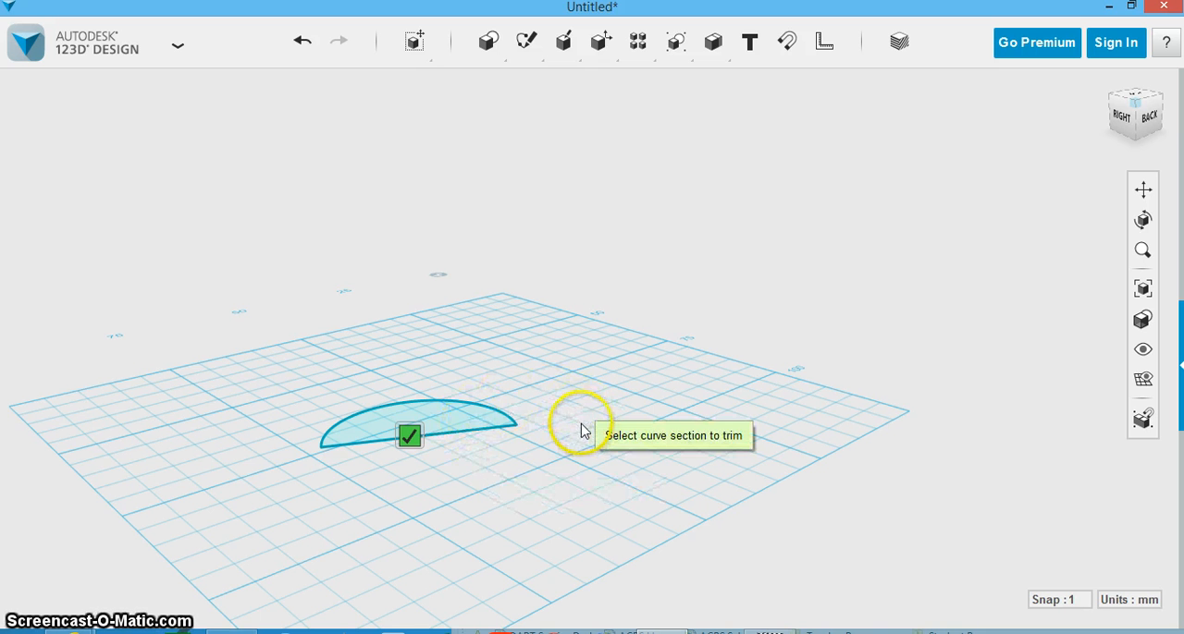
mouse_move(518, 466)
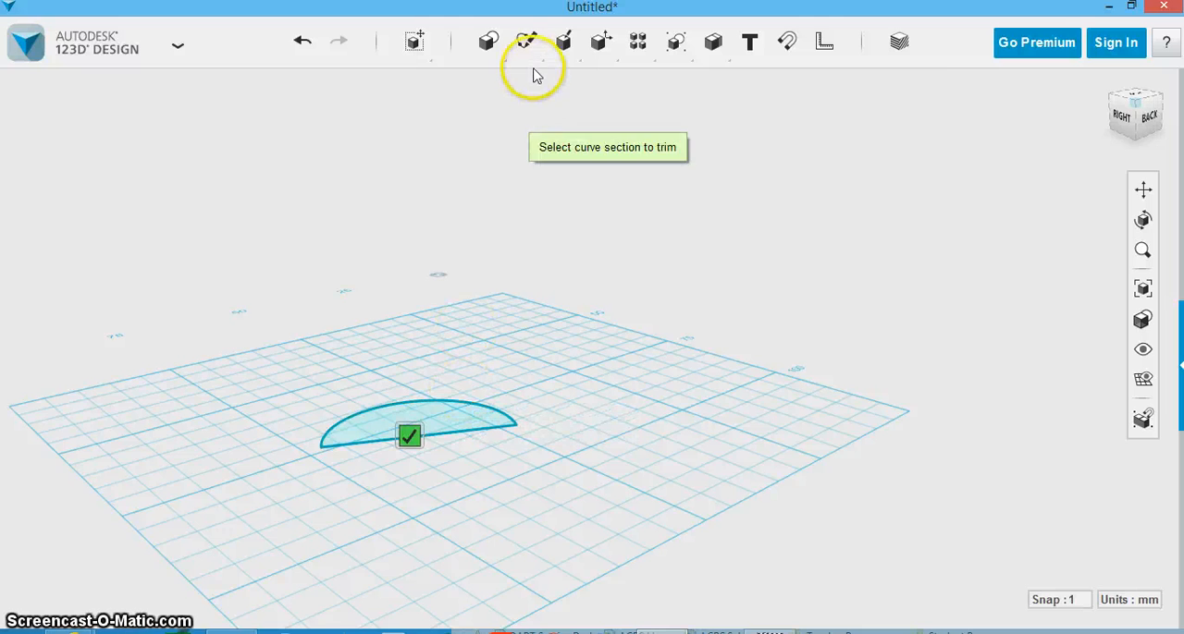
- Revolve the half-circle profile 180 degrees about its straight edge into a solid dome
click(565, 41)
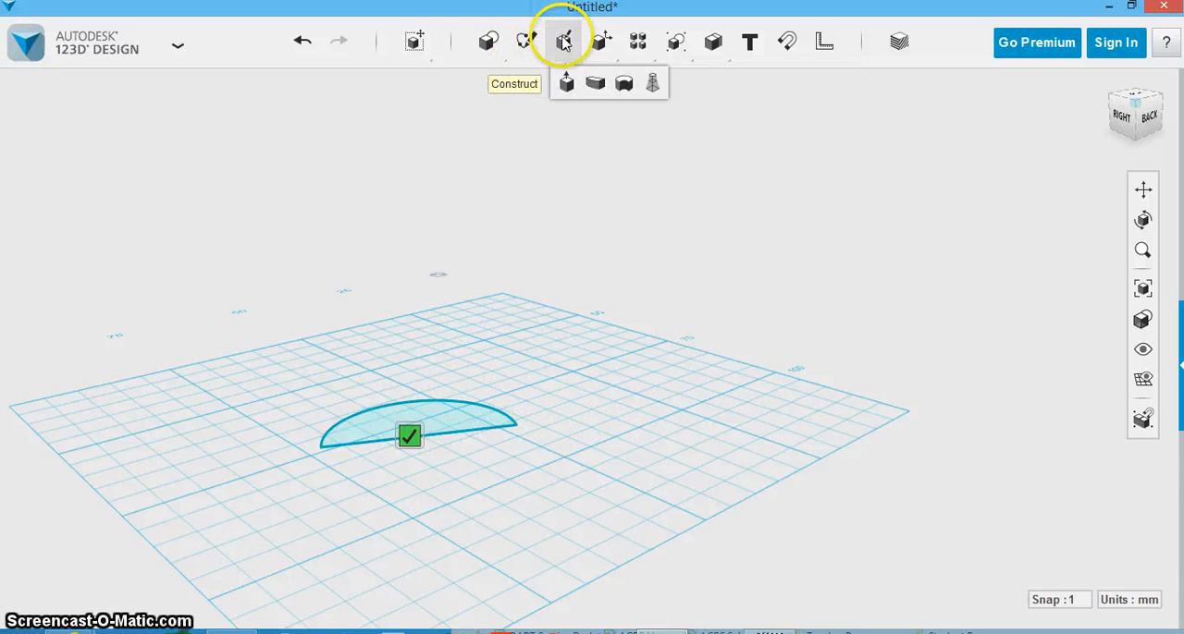
mouse_move(652, 83)
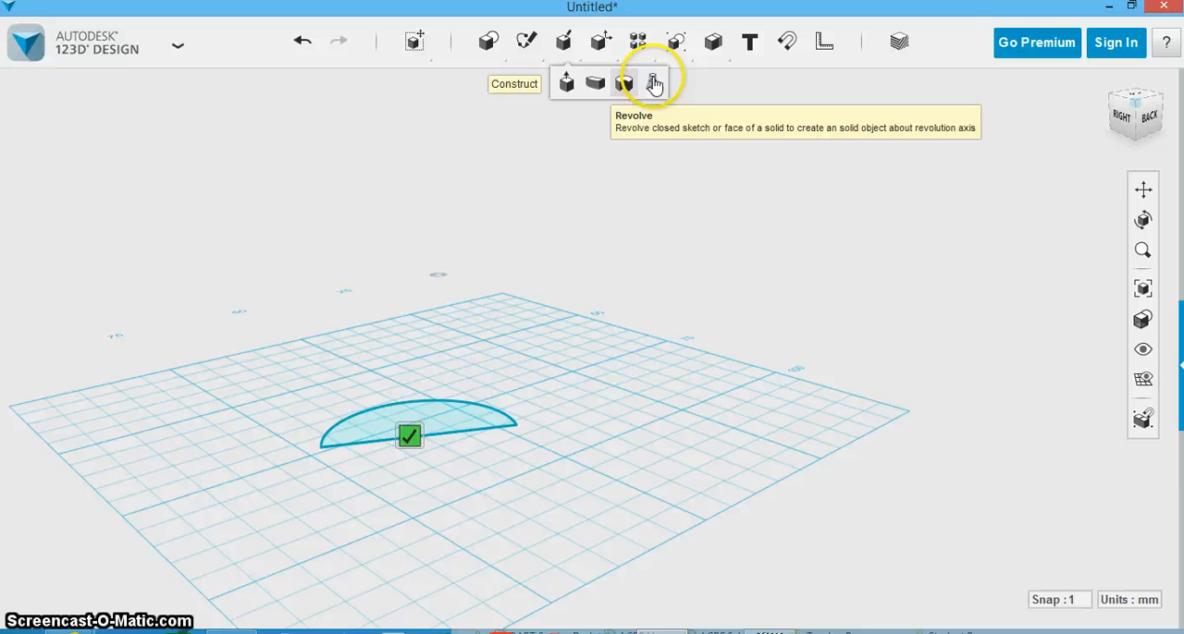
click(651, 83)
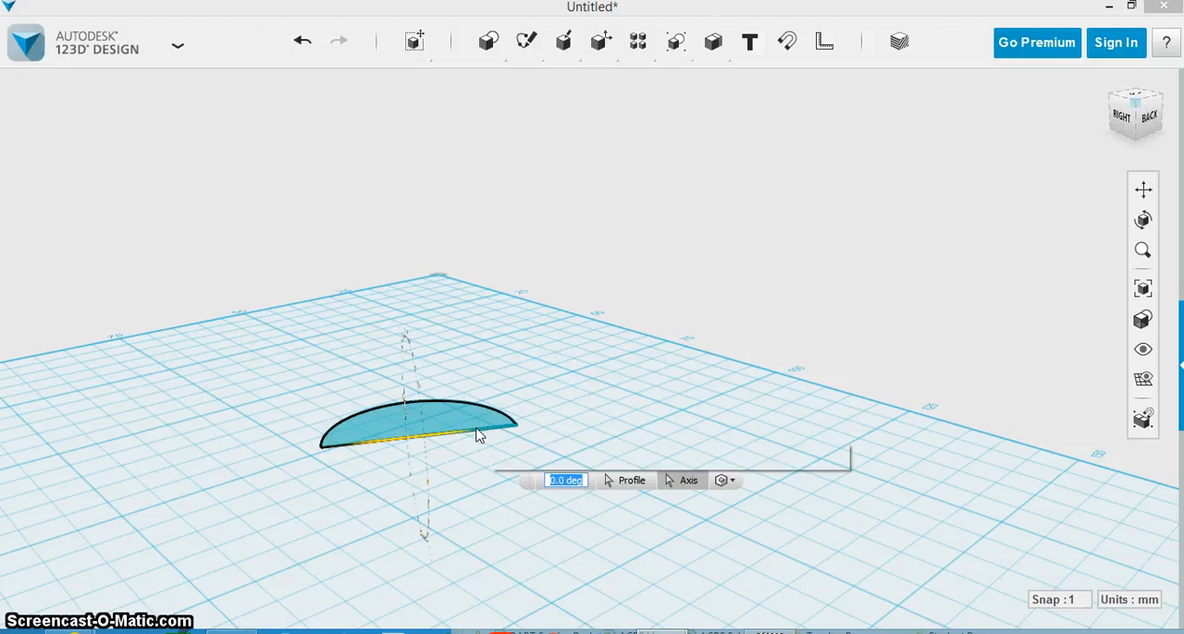
click(566, 481)
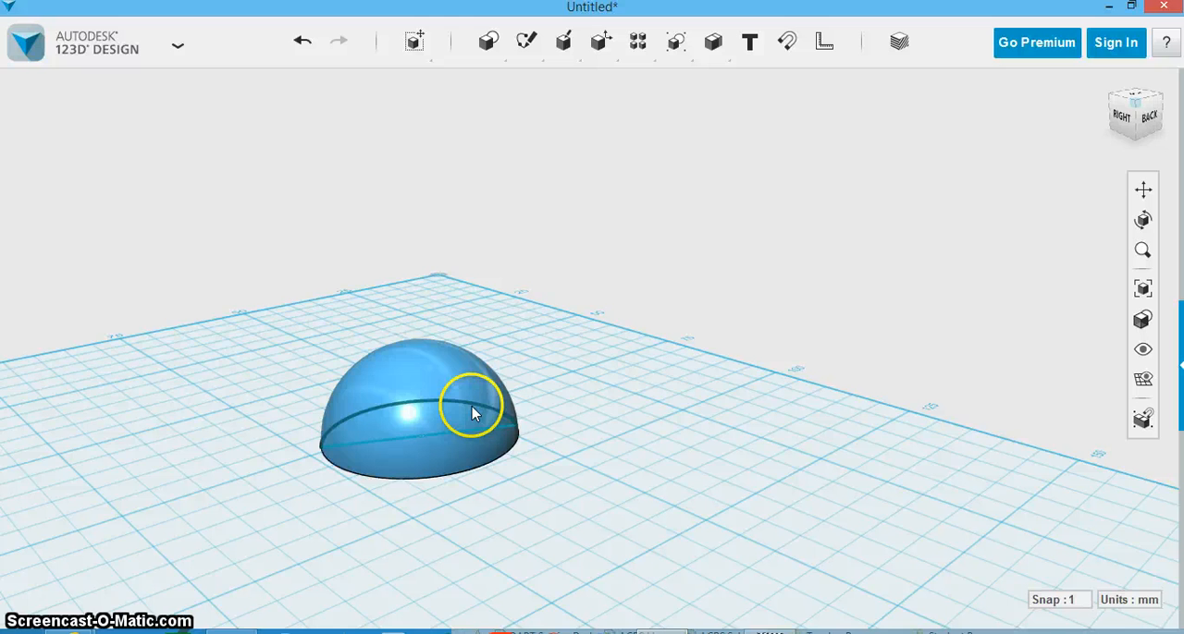
mouse_move(879, 170)
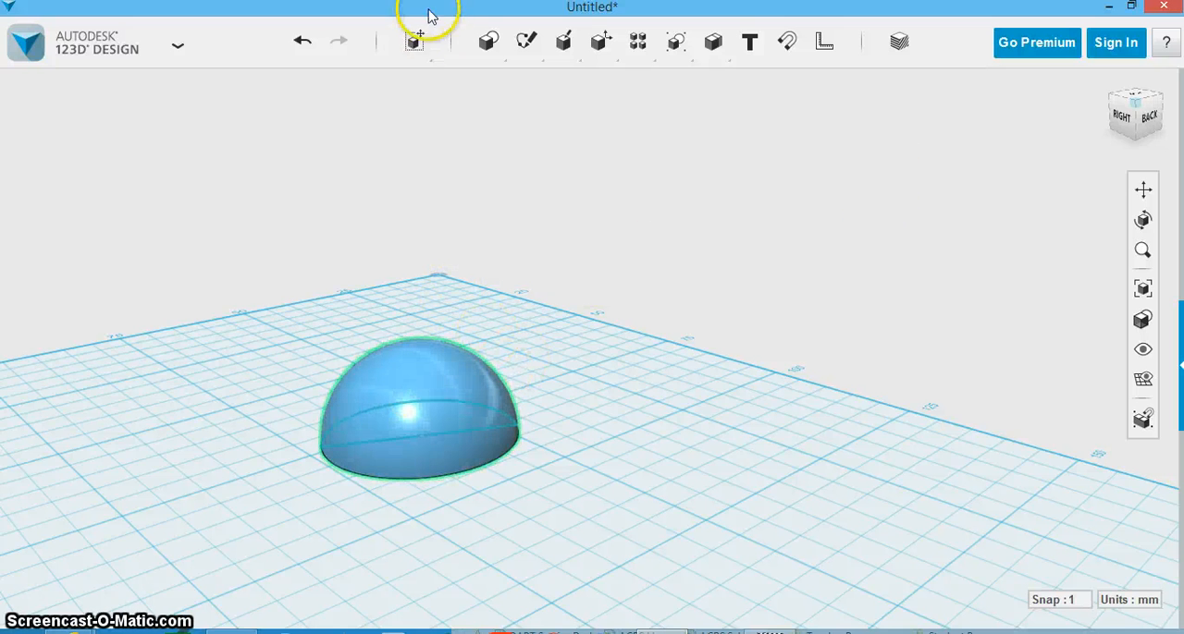
- Select the dome and start the Move transform to reposition it on the grid
click(415, 40)
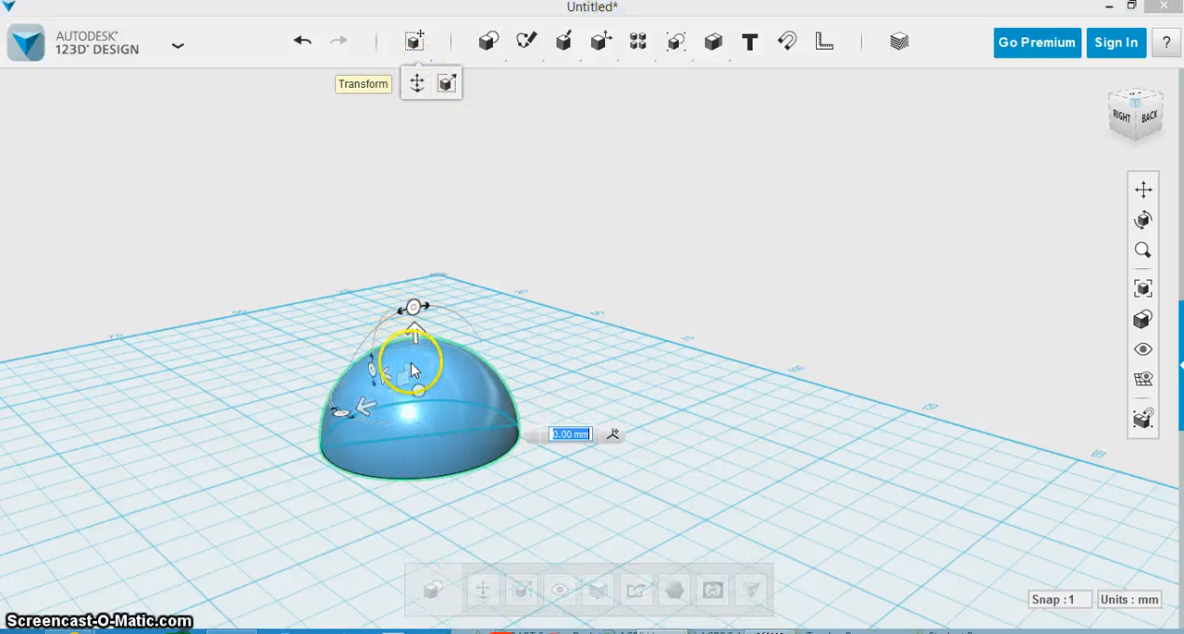